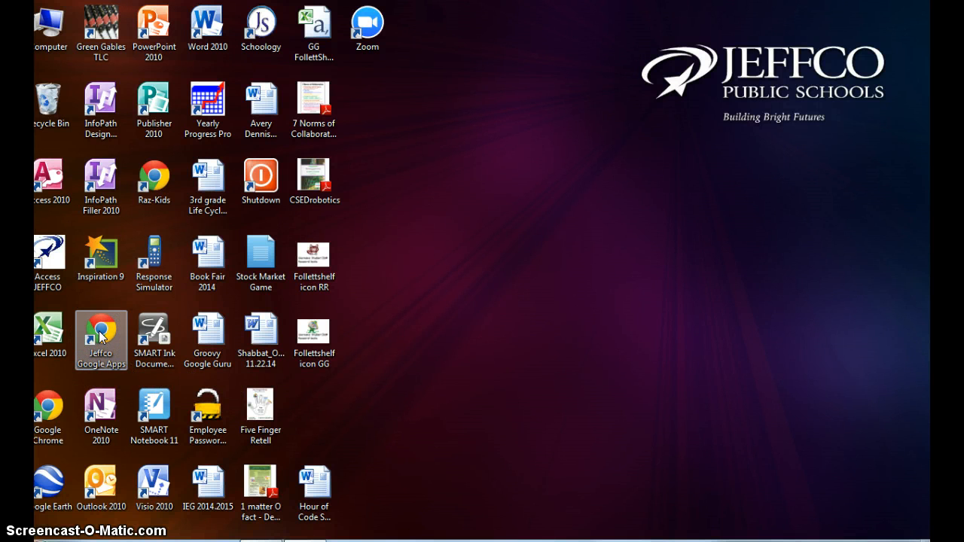
Launch Google Chrome from the desktop and load the Red Rocks Elementary Follett Shelf login page
double_click(101, 328)
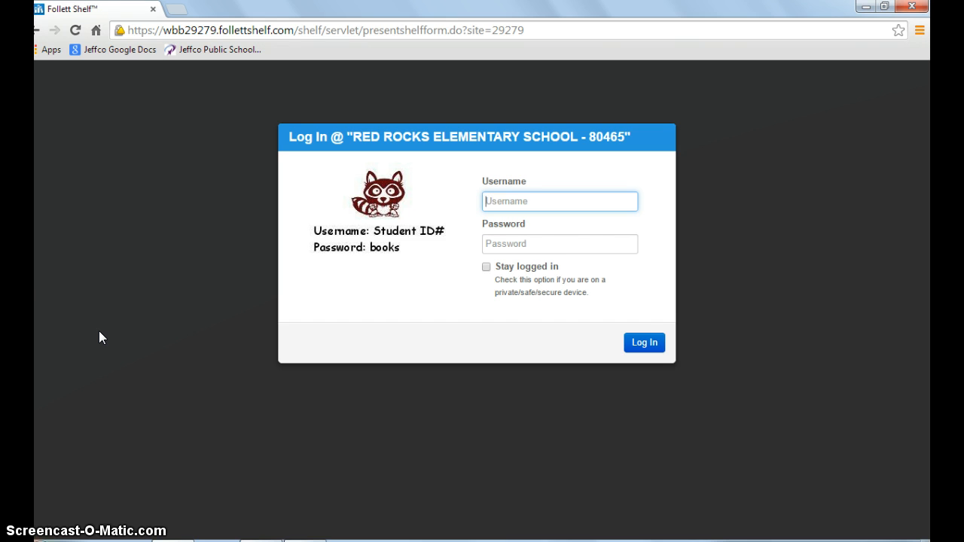
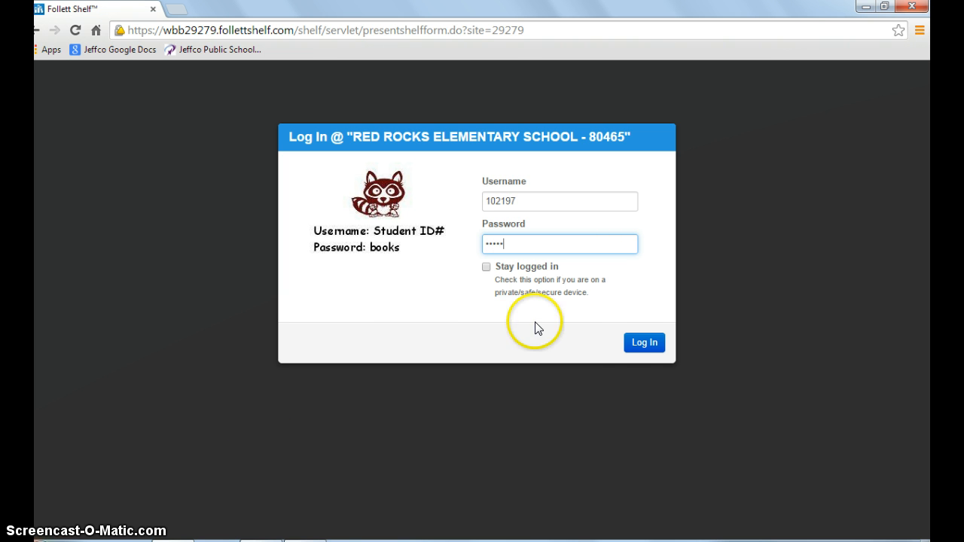
mouse_move(607, 343)
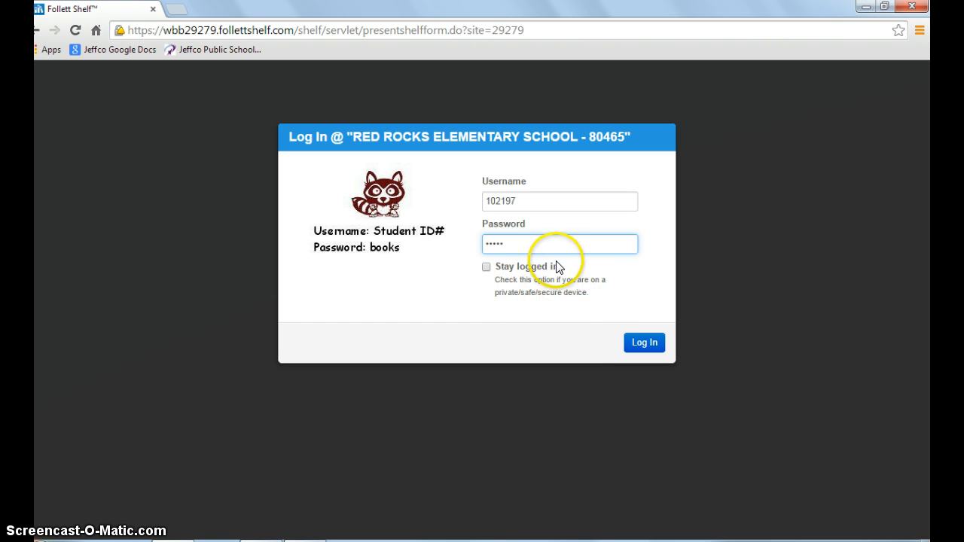
mouse_move(608, 314)
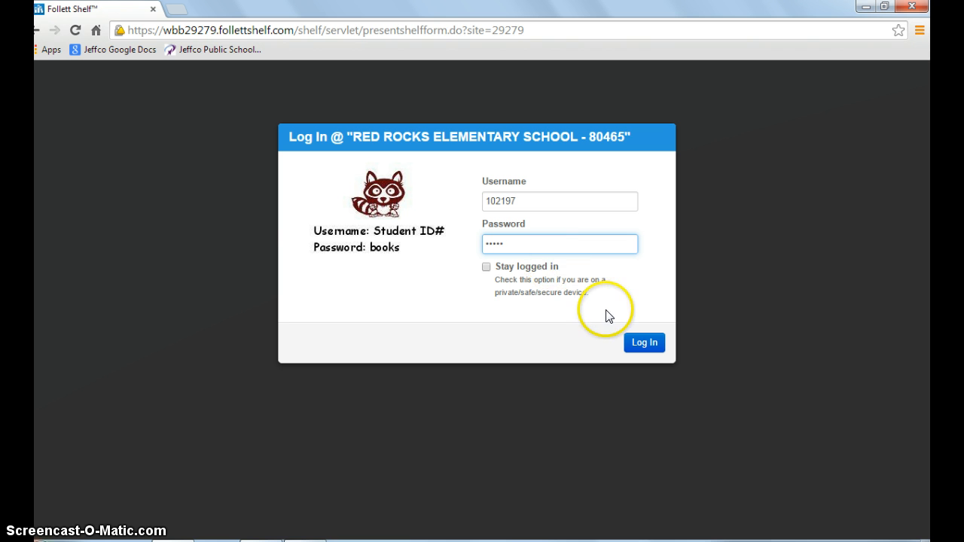
mouse_move(486, 271)
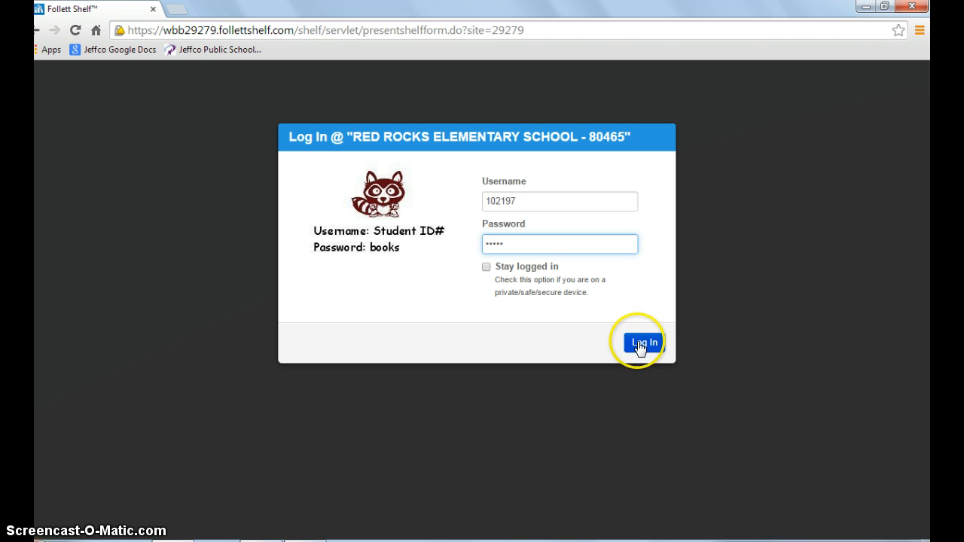
left_click(643, 342)
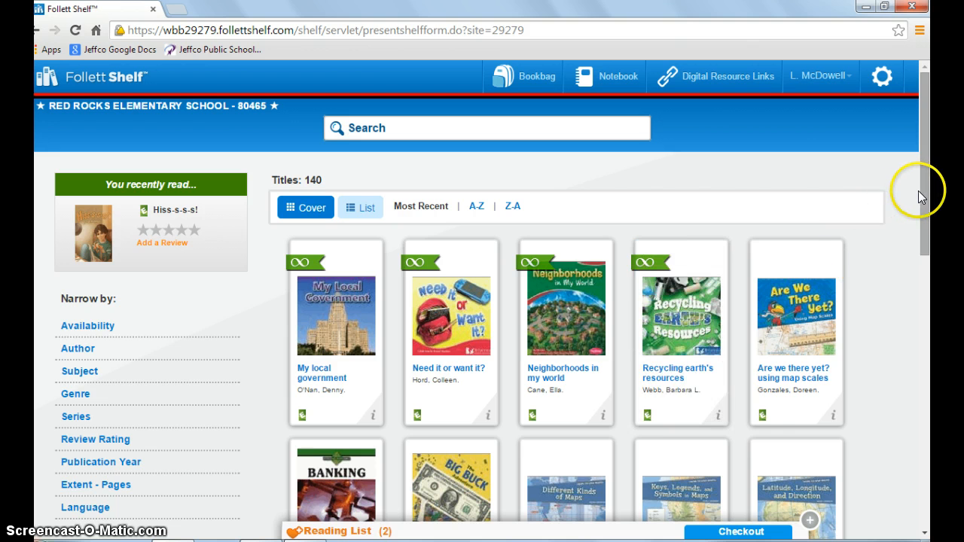
Find Divide and conquer further down the cover grid and show its summary popup
scroll("down", 3)
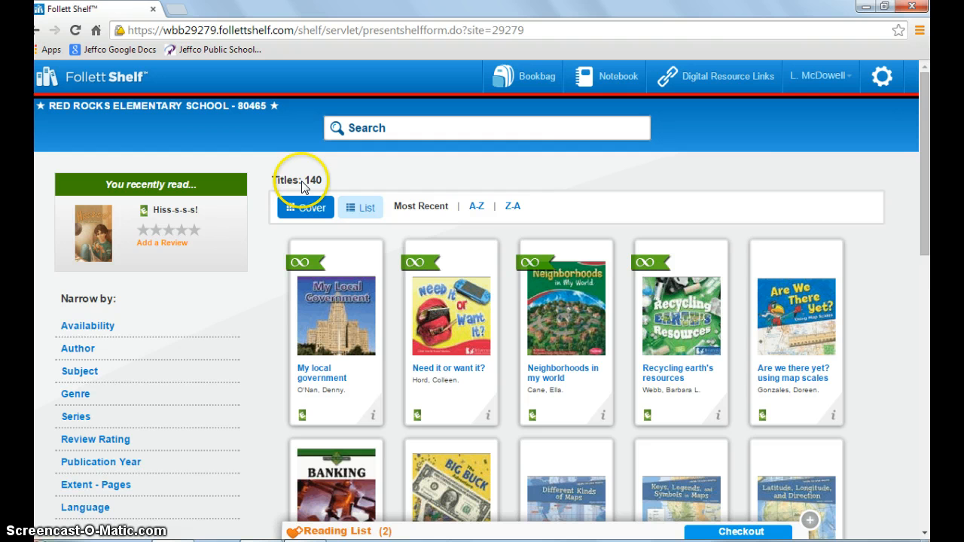
mouse_move(922, 163)
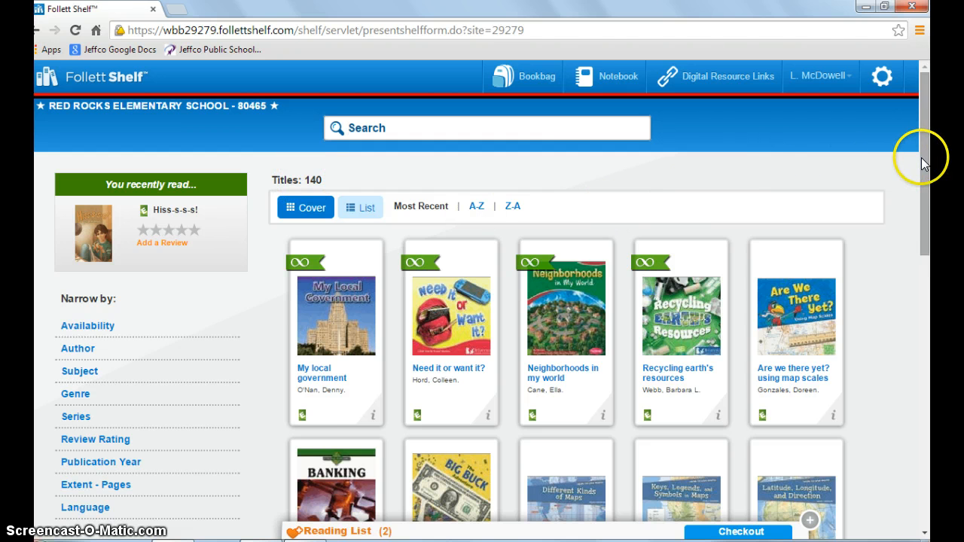
scroll("down", 3)
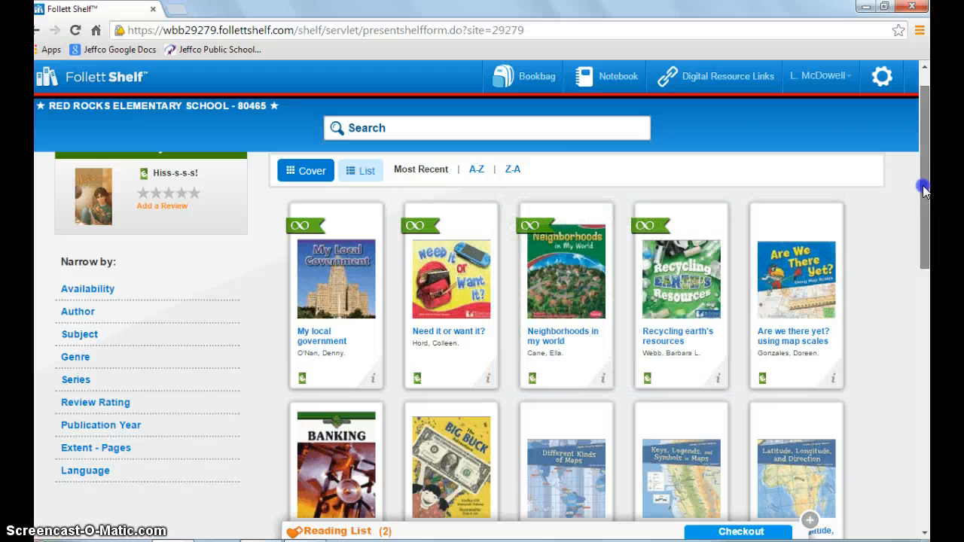
scroll("down", 3)
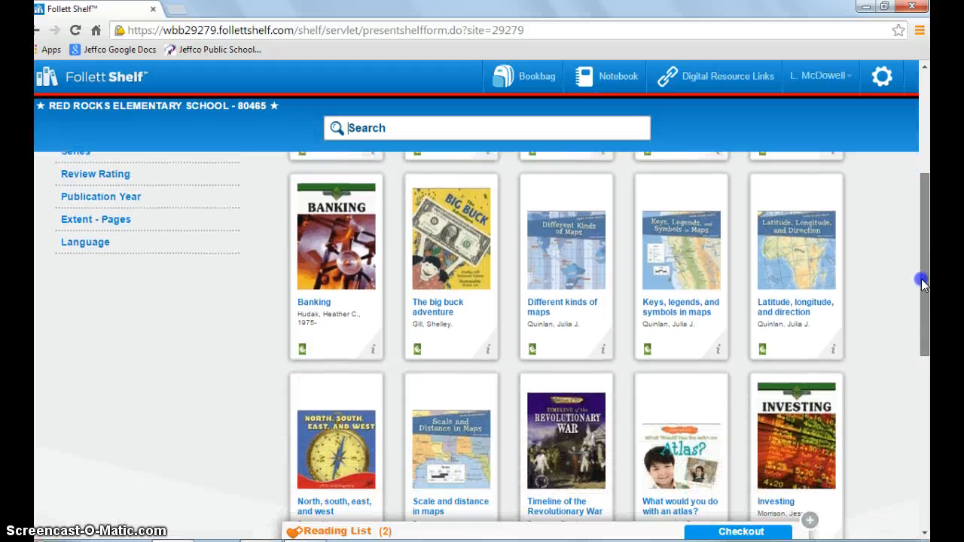
scroll("down", 3)
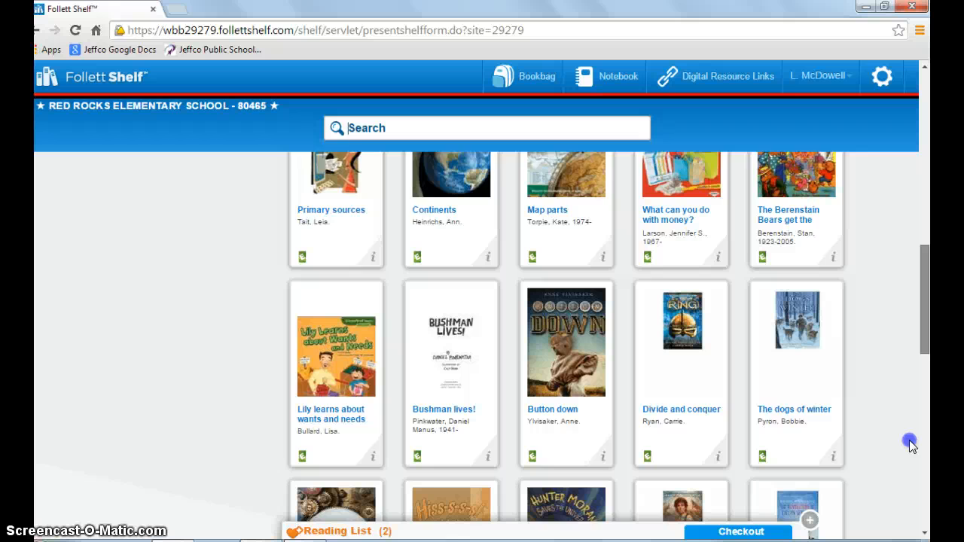
scroll("down", 3)
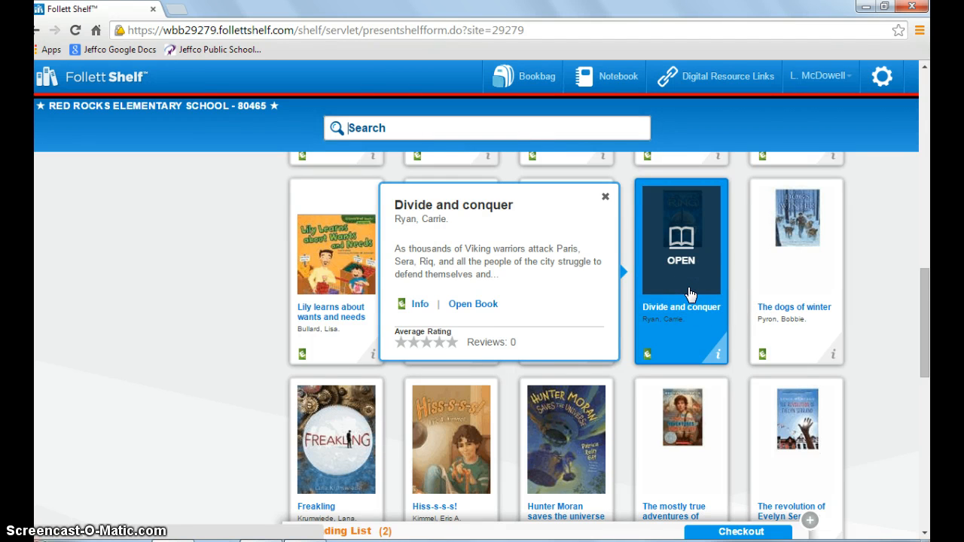
left_click(473, 304)
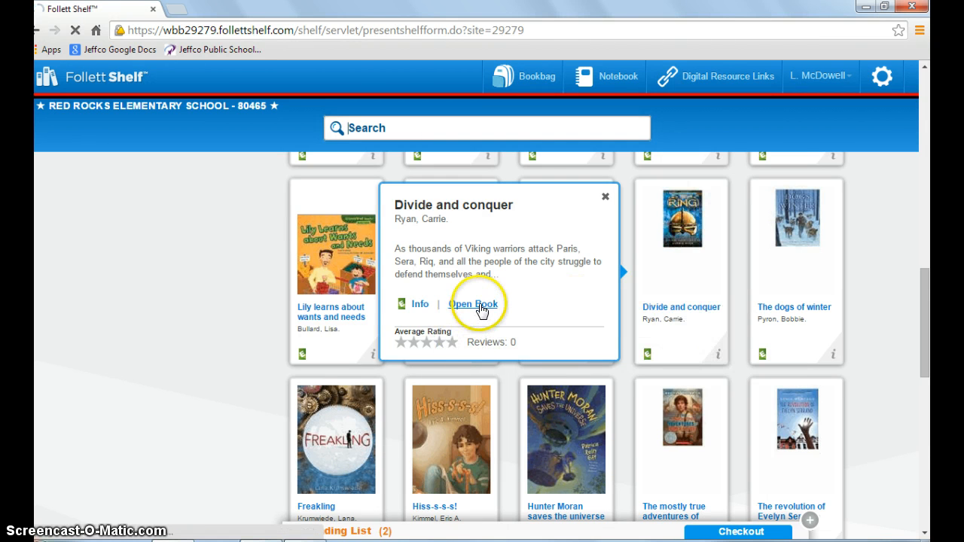
Open Divide and conquer in the reader, check it out (due 12/31/2014) and close the info panel
left_click(476, 304)
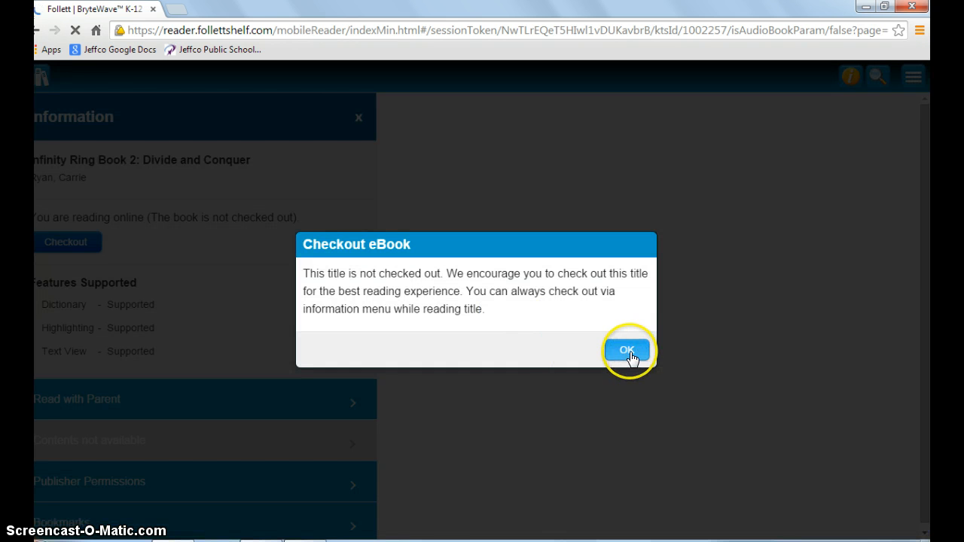
left_click(626, 349)
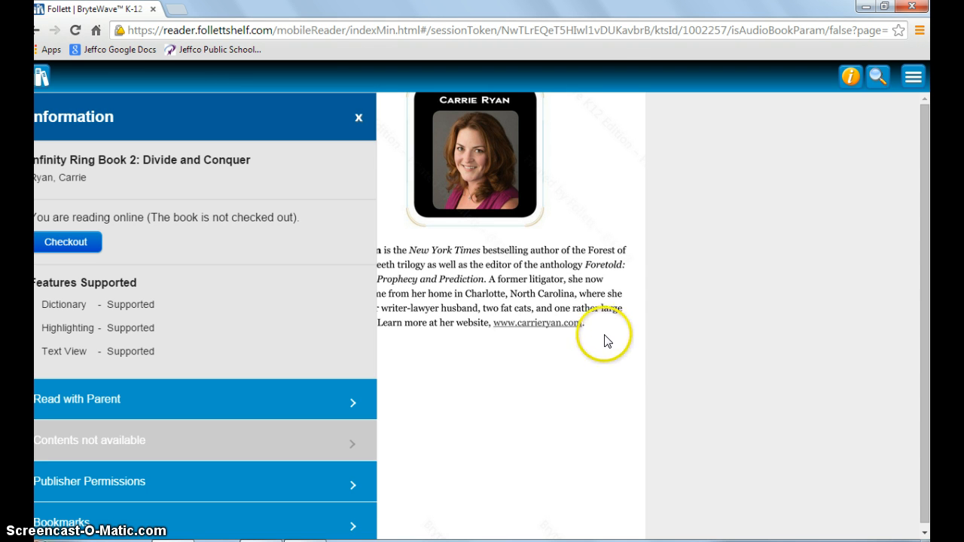
mouse_move(589, 335)
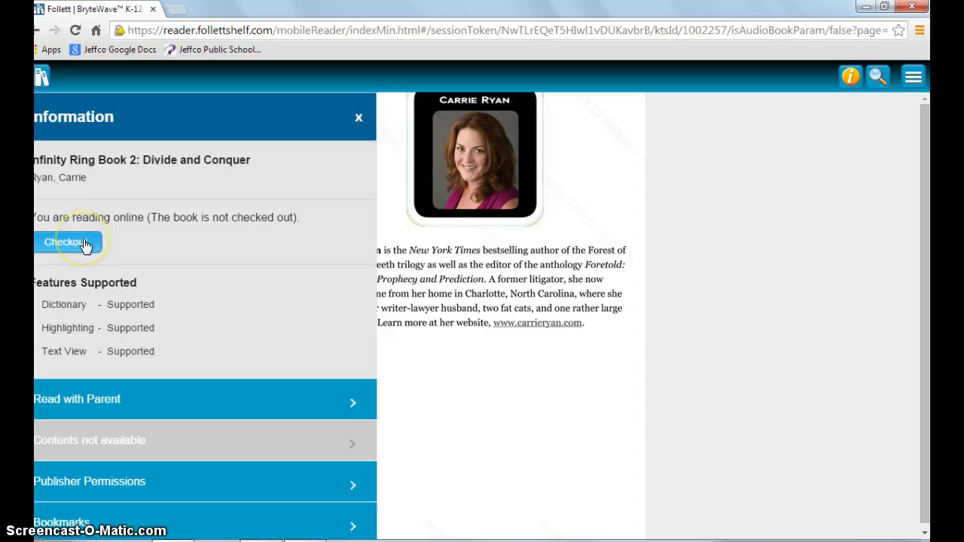
left_click(66, 242)
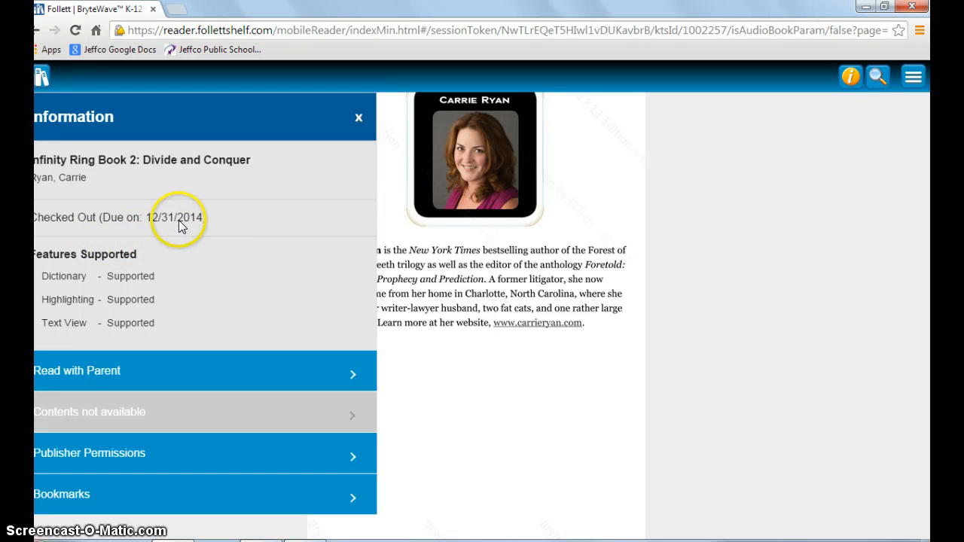
mouse_move(357, 121)
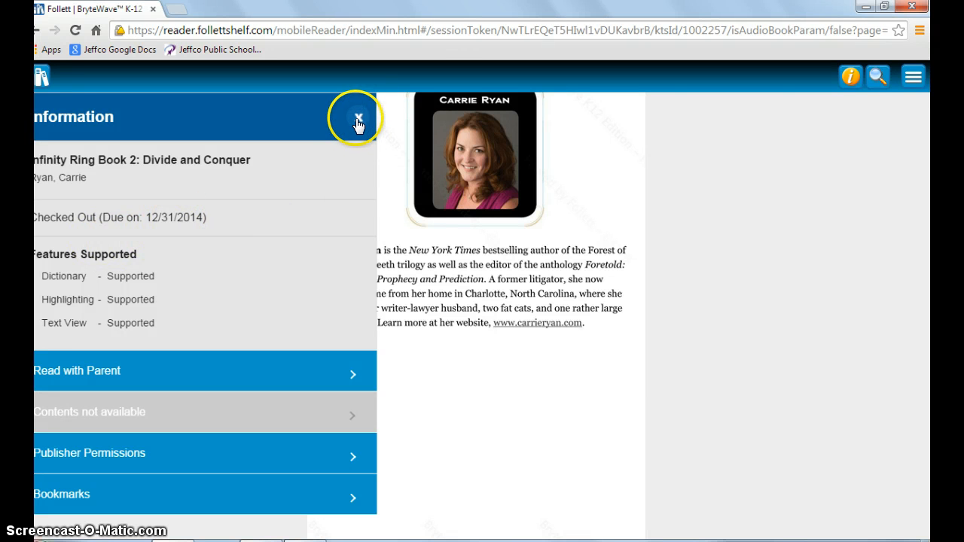
left_click(355, 117)
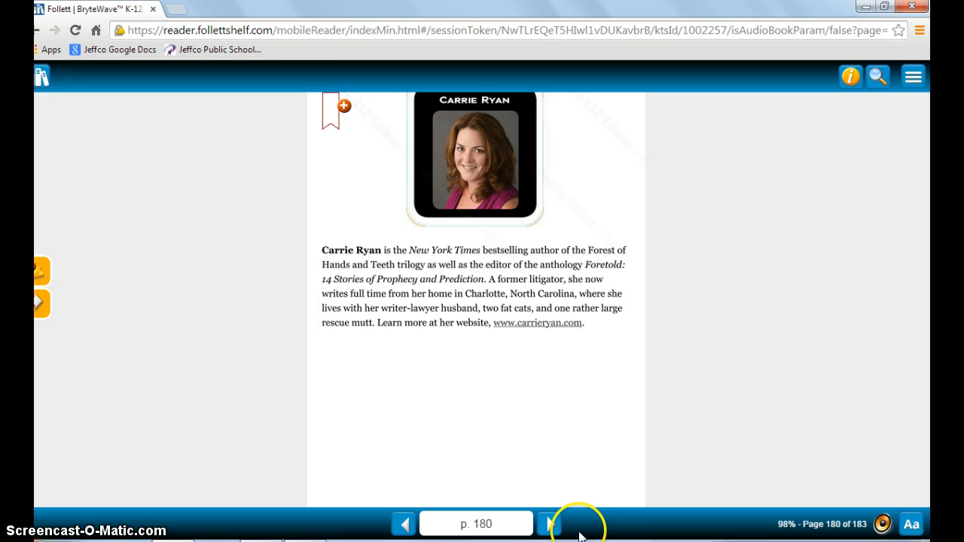
Page forward to the last page, 183, then back to page 179
left_click(549, 524)
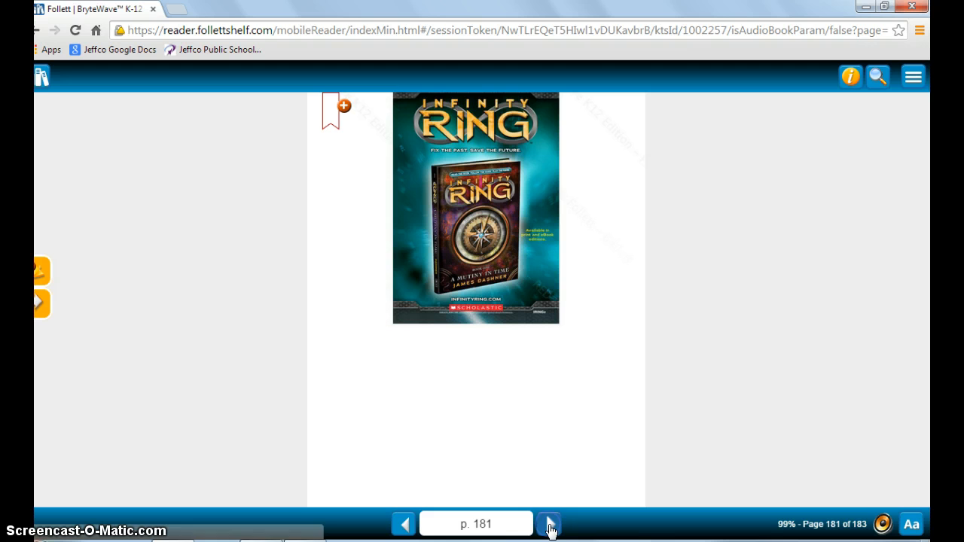
left_click(548, 524)
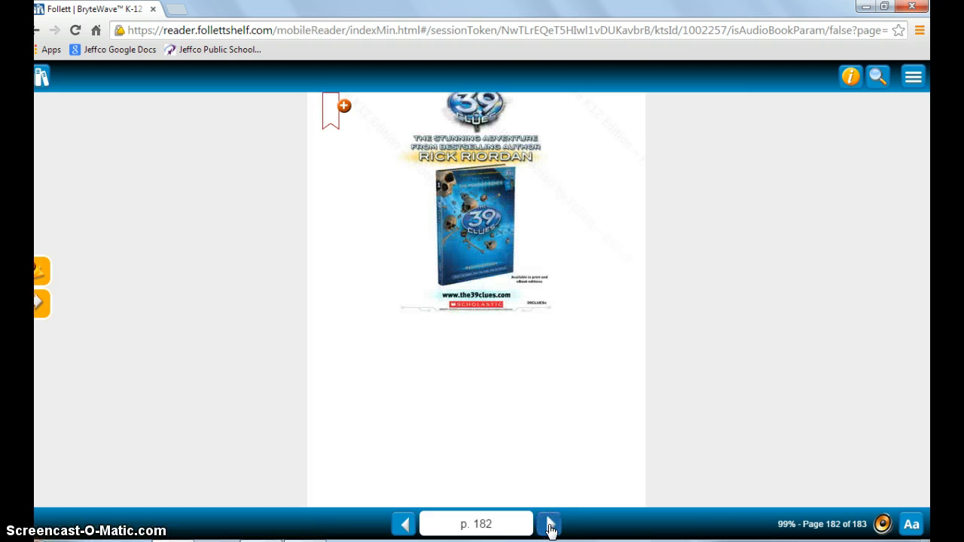
left_click(548, 524)
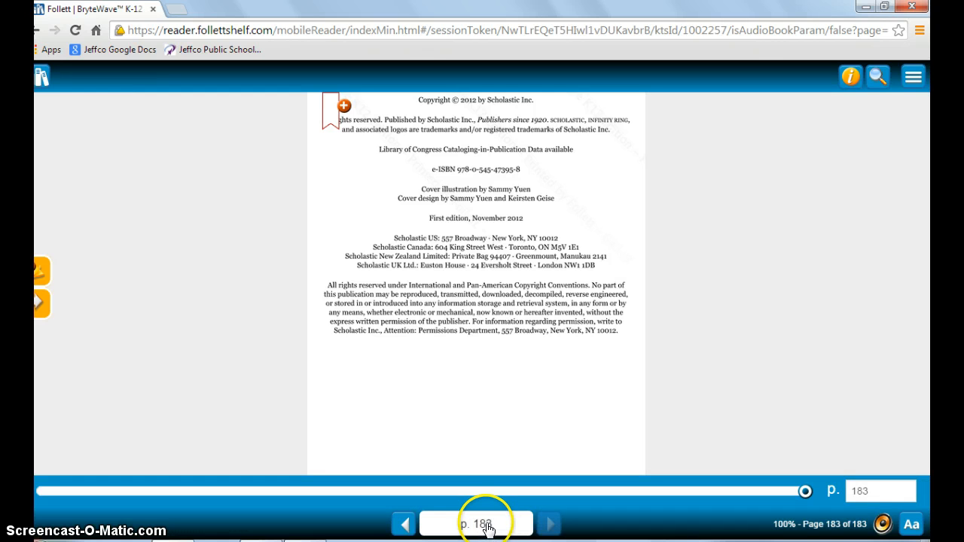
left_click(404, 524)
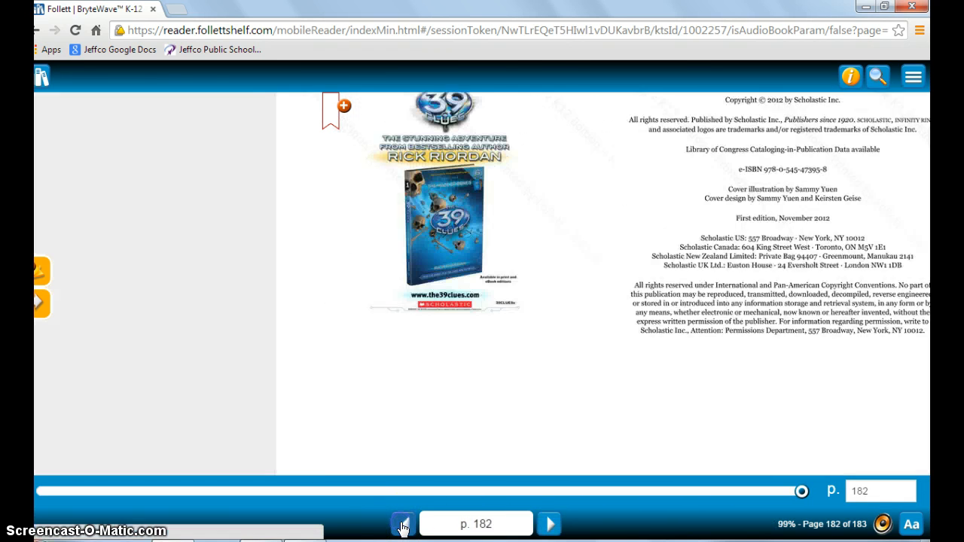
left_click(401, 524)
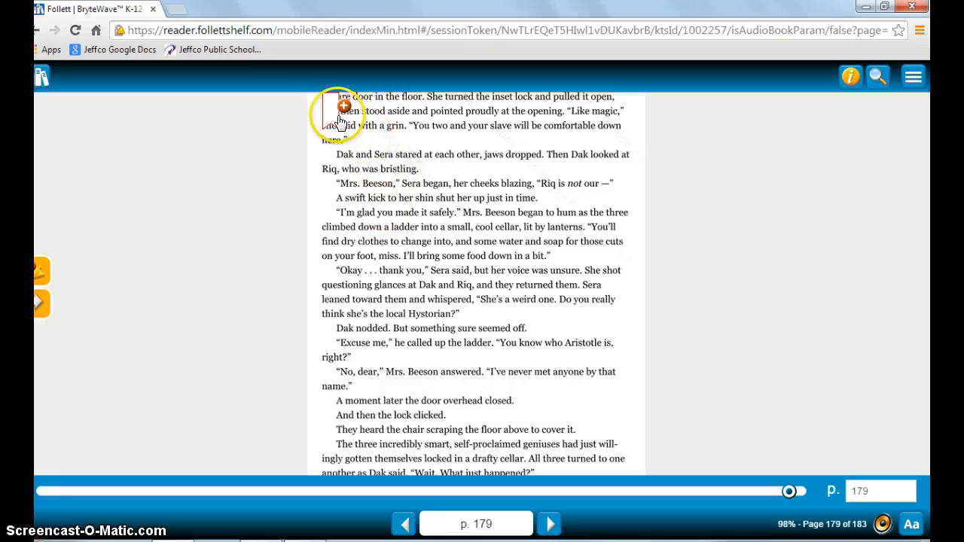
Add a bookmark on page 179 and select its label for renaming
left_click(340, 105)
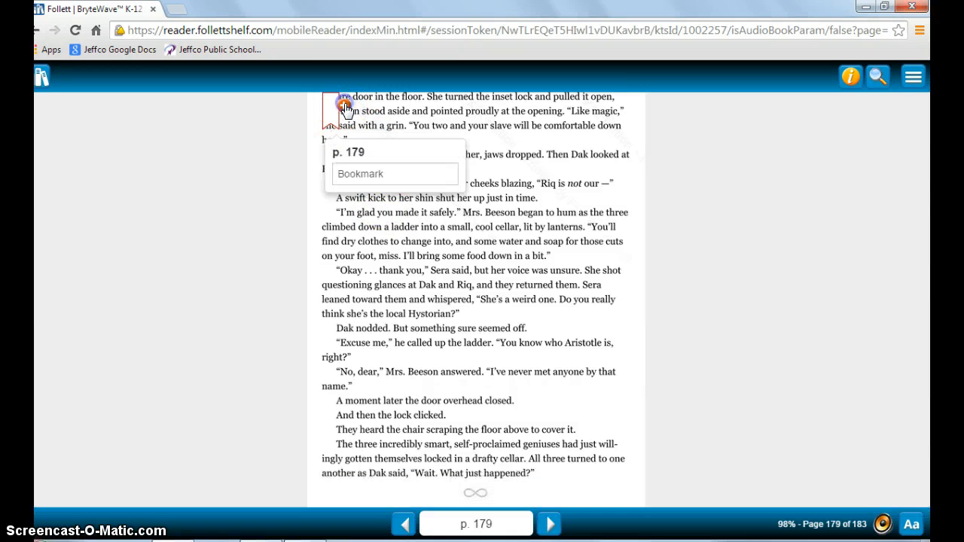
left_click(395, 175)
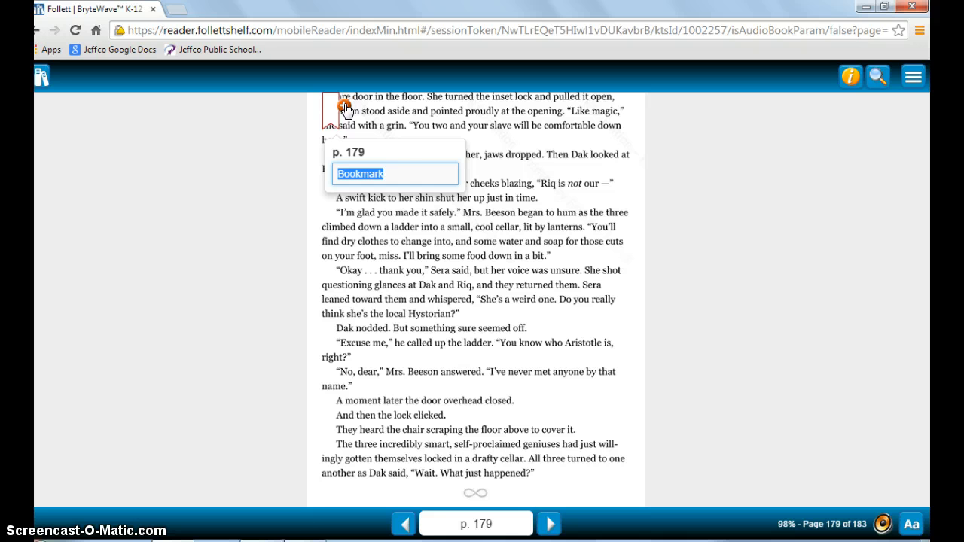
mouse_move(358, 281)
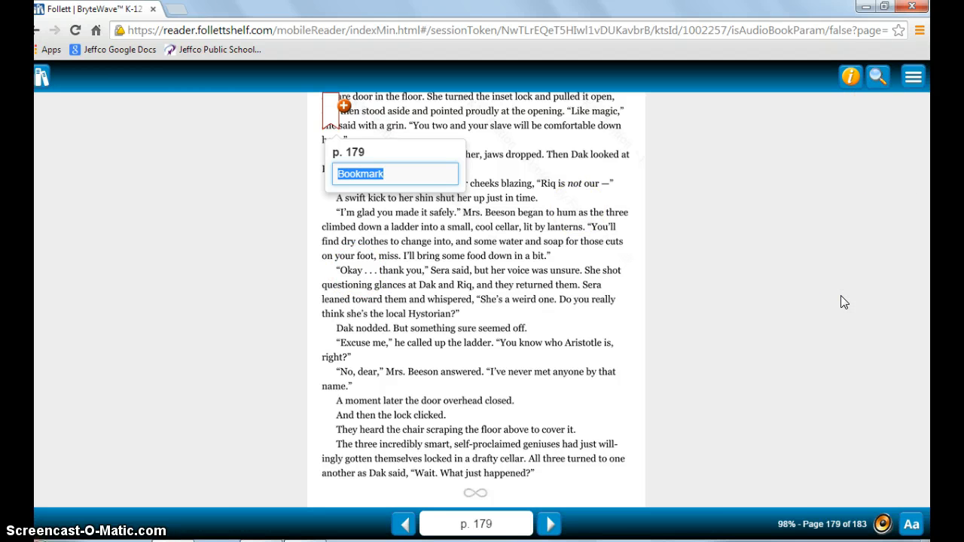
mouse_move(123, 122)
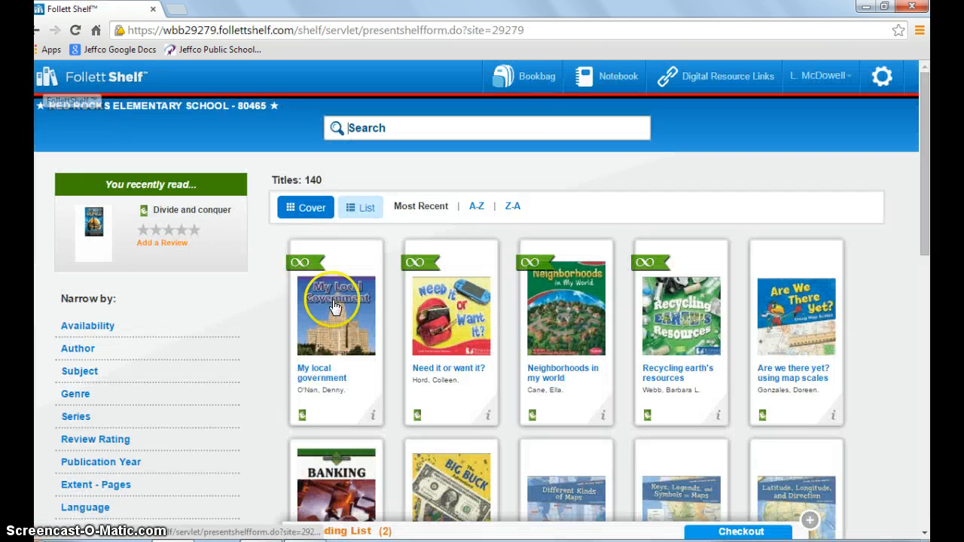
mouse_move(795, 319)
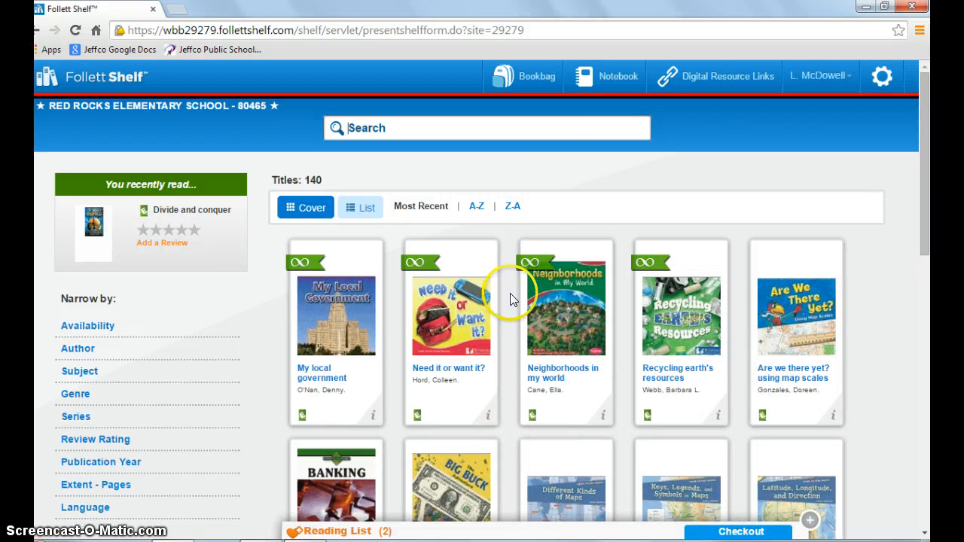
mouse_move(523, 81)
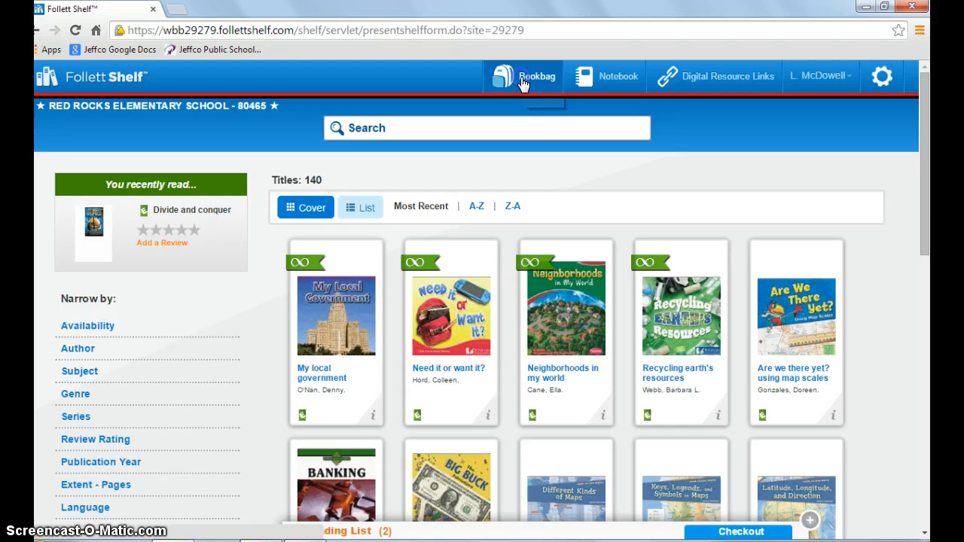
From the Bookbag, return Divide and conquer early and confirm it
left_click(537, 75)
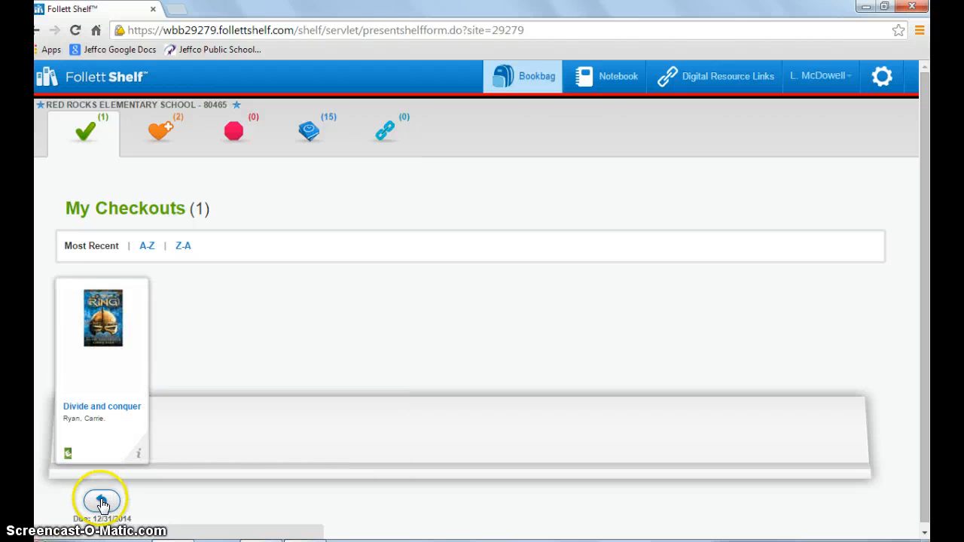
left_click(99, 518)
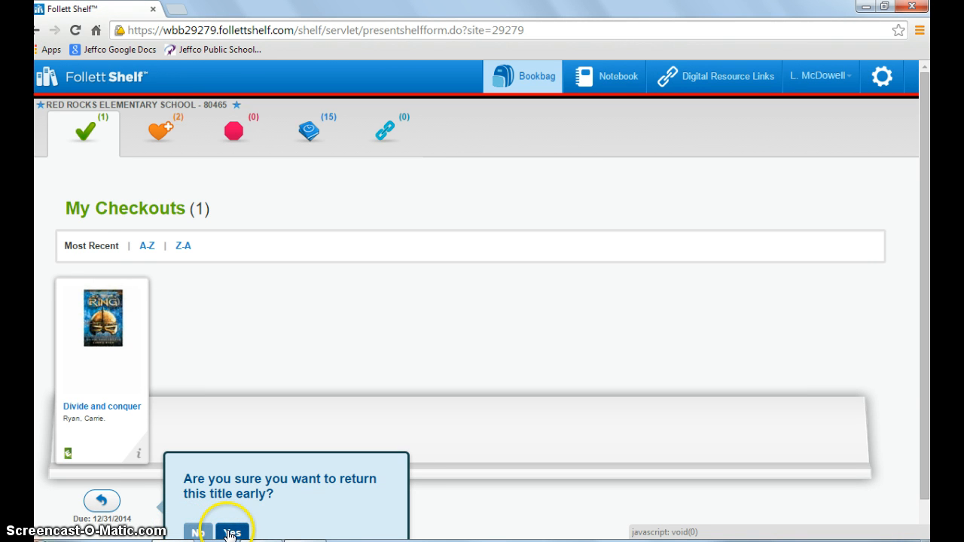
left_click(233, 529)
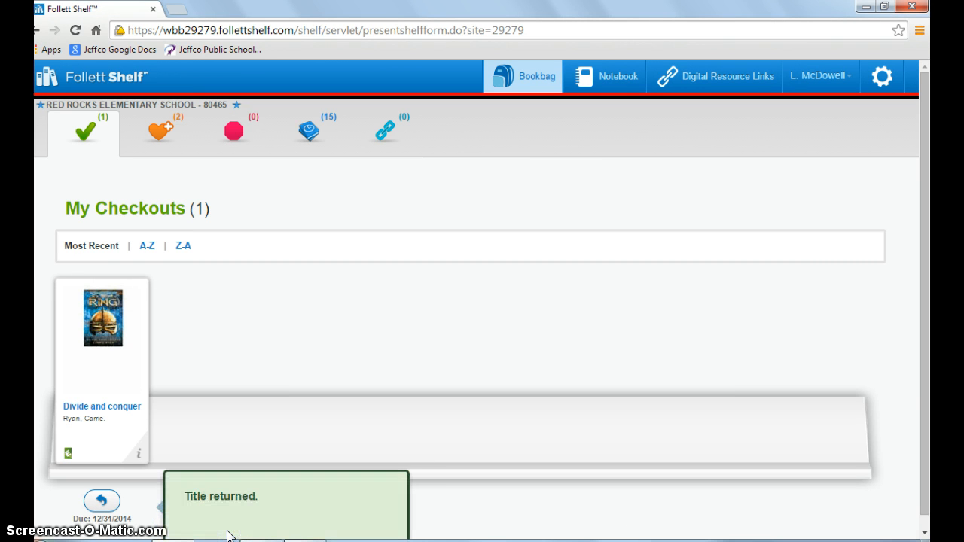